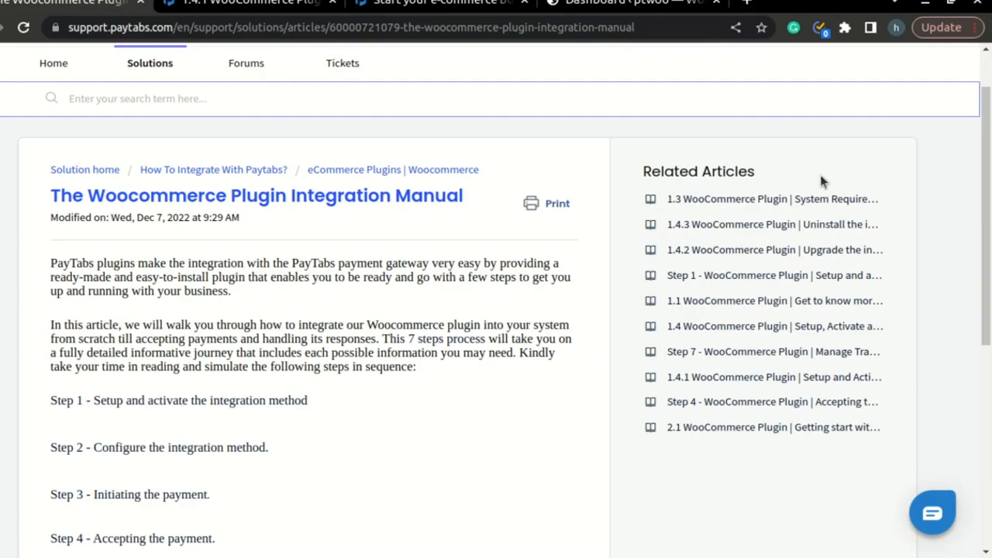
Scroll through the article's 'How to install the plugin?' section to review the installation steps.
scroll("up", 3)
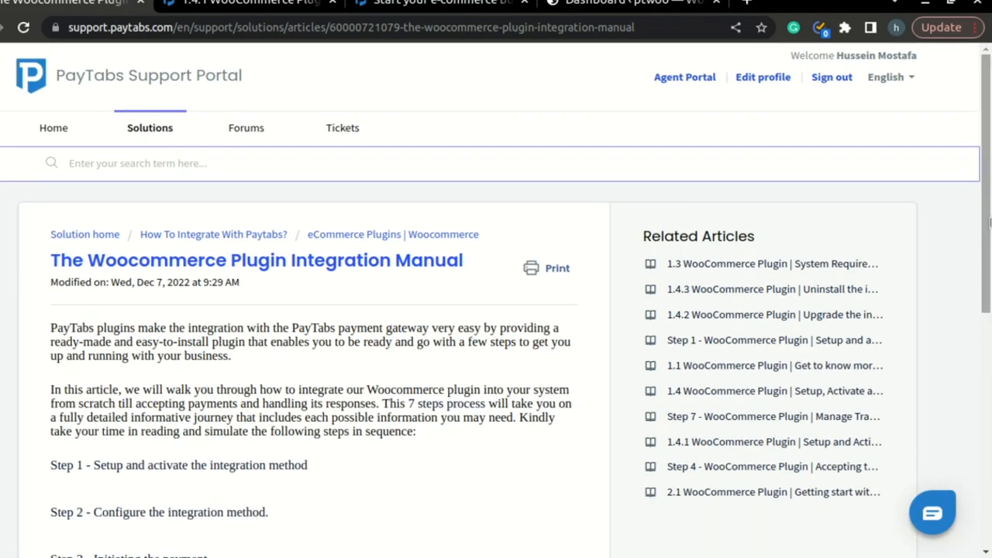
mouse_move(233, 96)
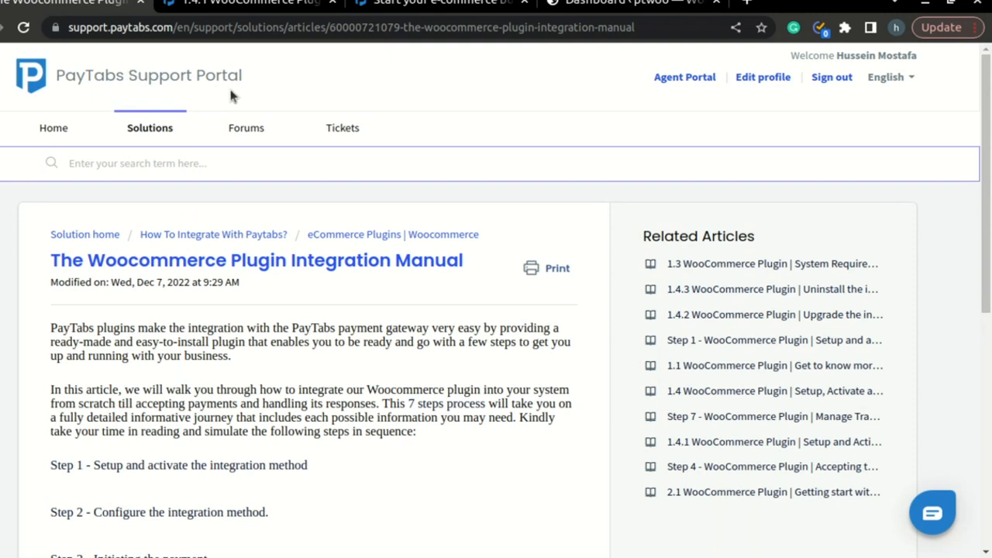
mouse_move(158, 269)
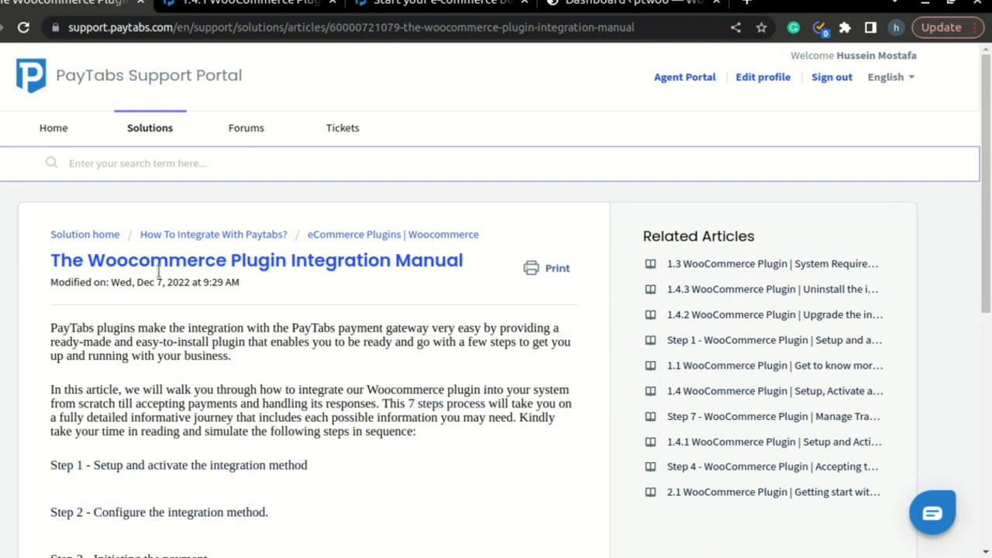
mouse_move(390, 265)
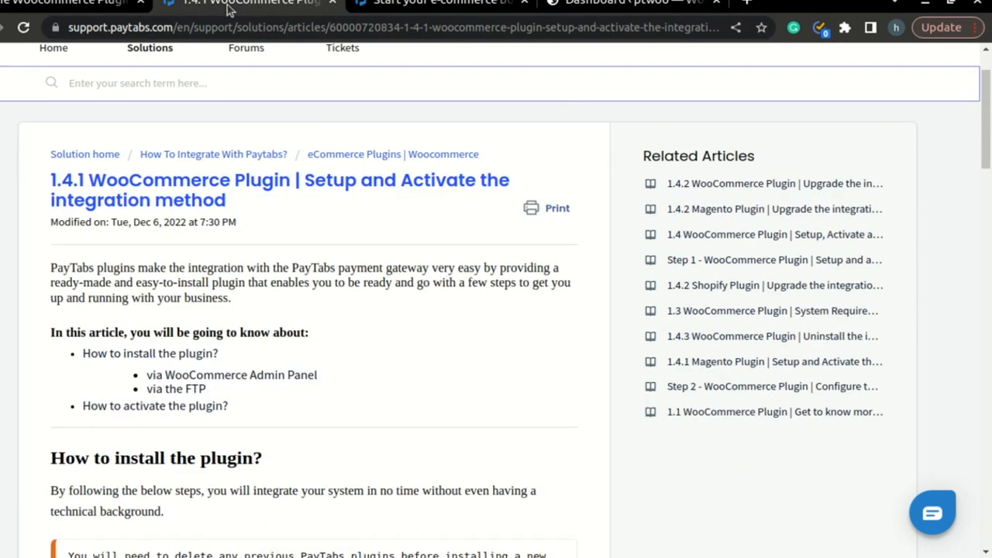
scroll("down", 3)
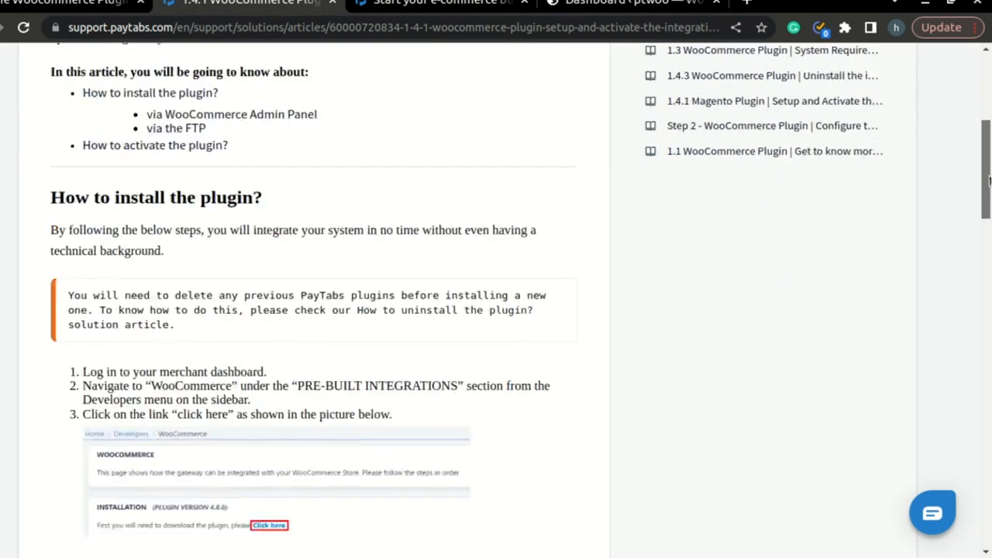
scroll("down", 3)
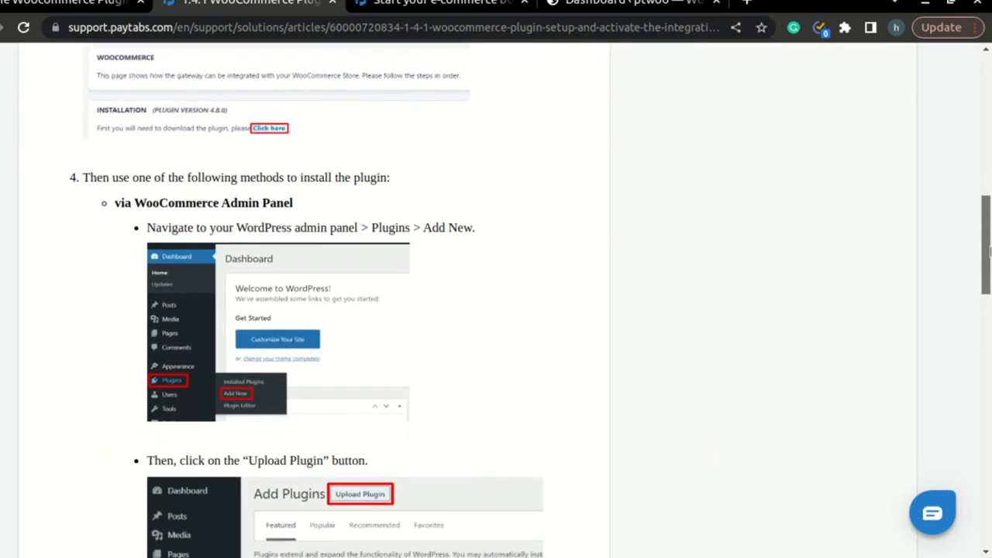
scroll("down", 3)
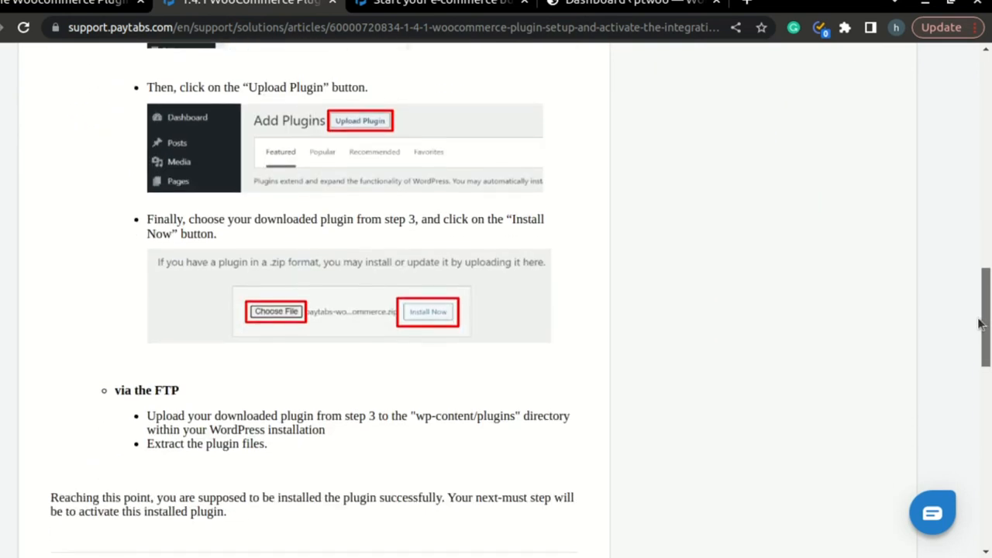
scroll("up", 3)
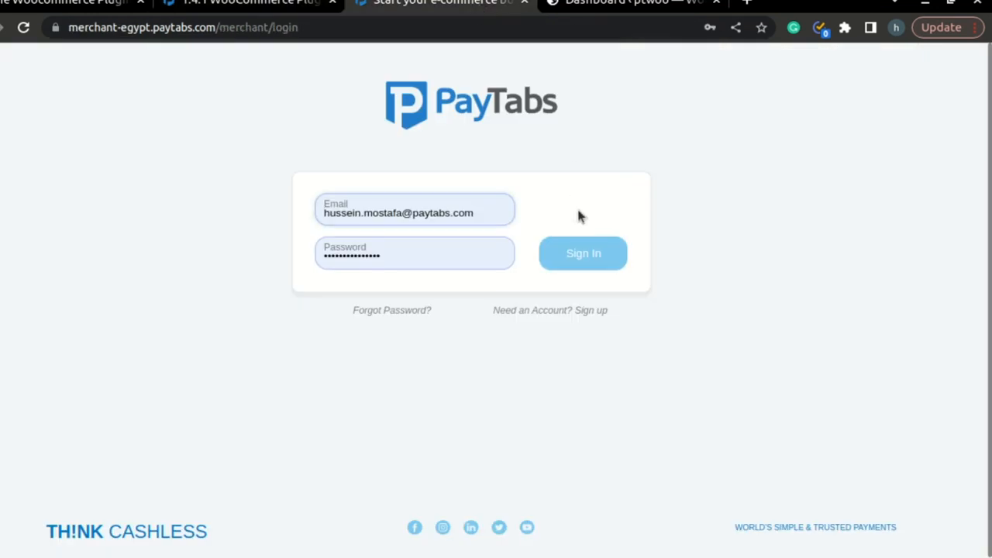
Sign in to the merchant account and go to the Developers section listing pre-built integrations.
left_click(583, 255)
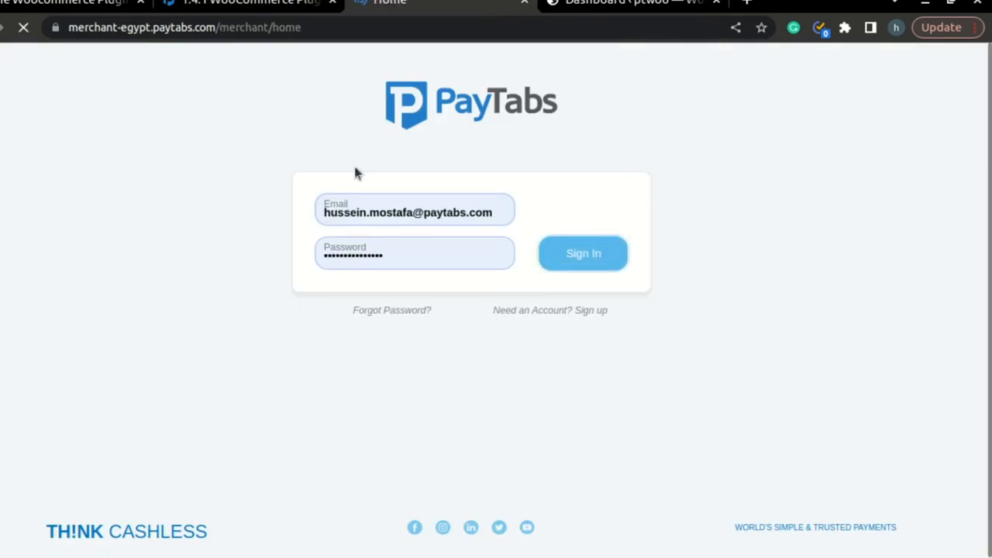
left_click(583, 254)
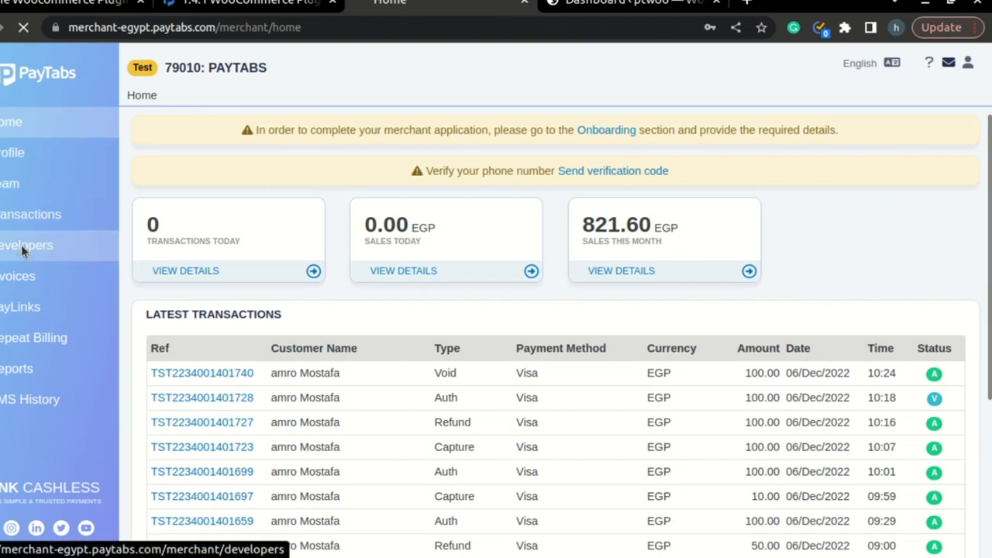
left_click(28, 245)
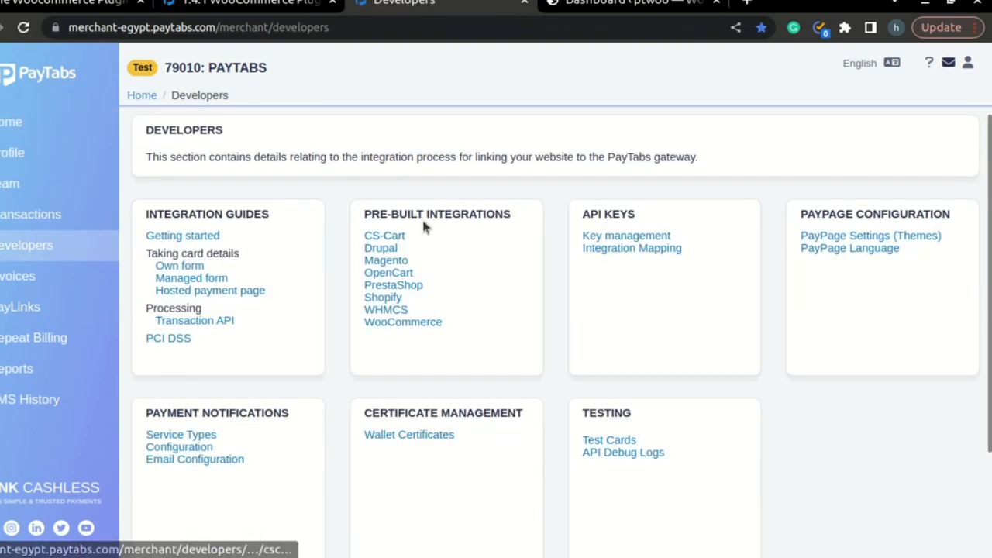
mouse_move(502, 245)
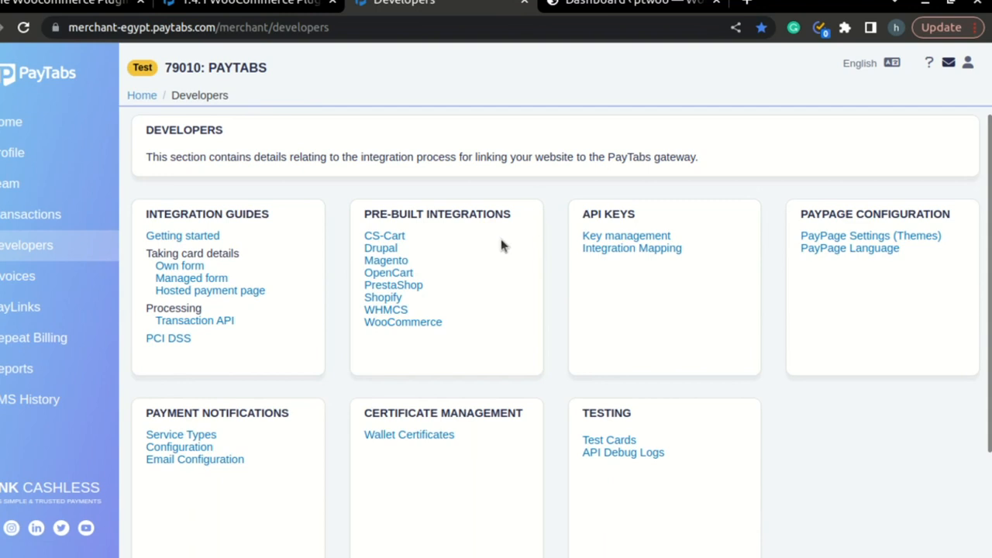
Open the WooCommerce integration instructions and download the plugin zip via the 'Click here' link.
left_click(403, 321)
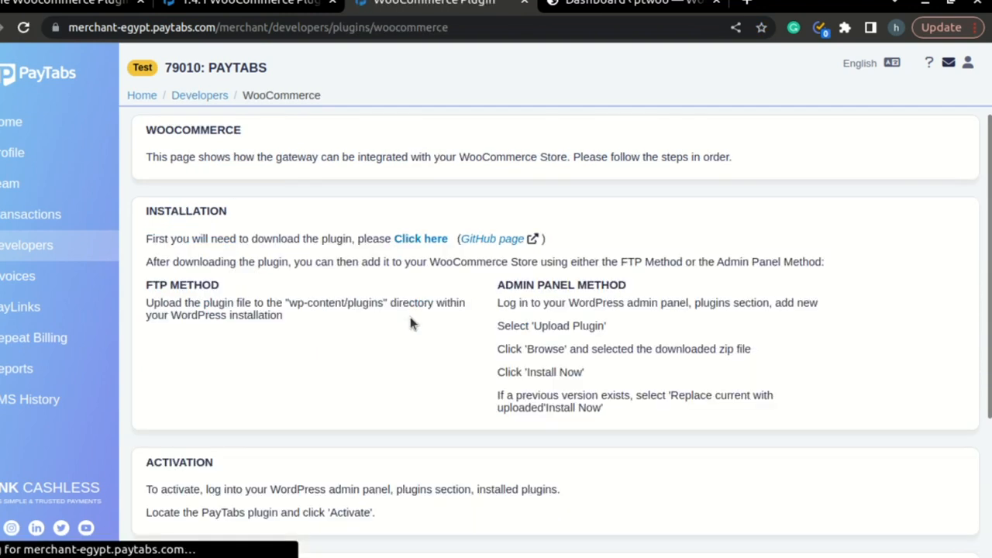
mouse_move(421, 151)
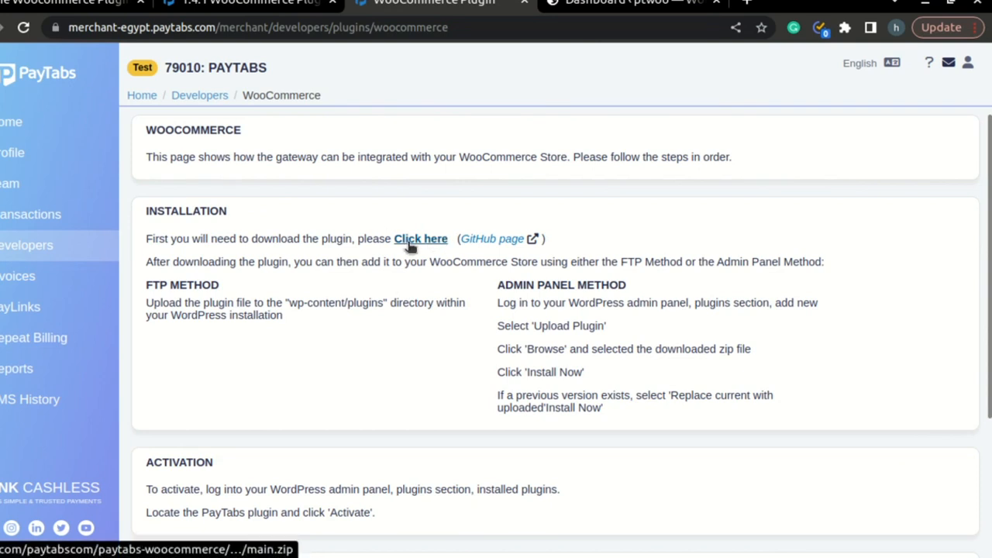
left_click(420, 238)
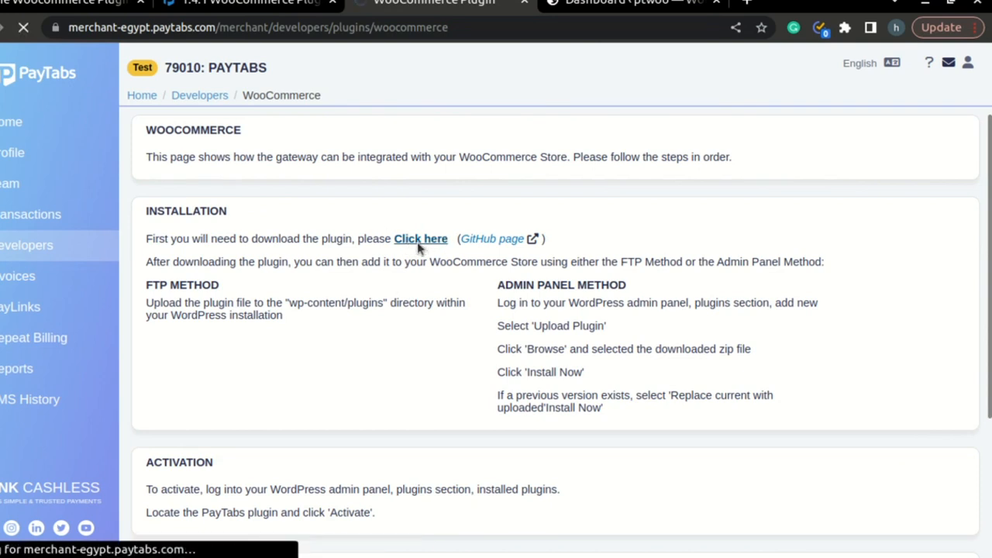
left_click(422, 239)
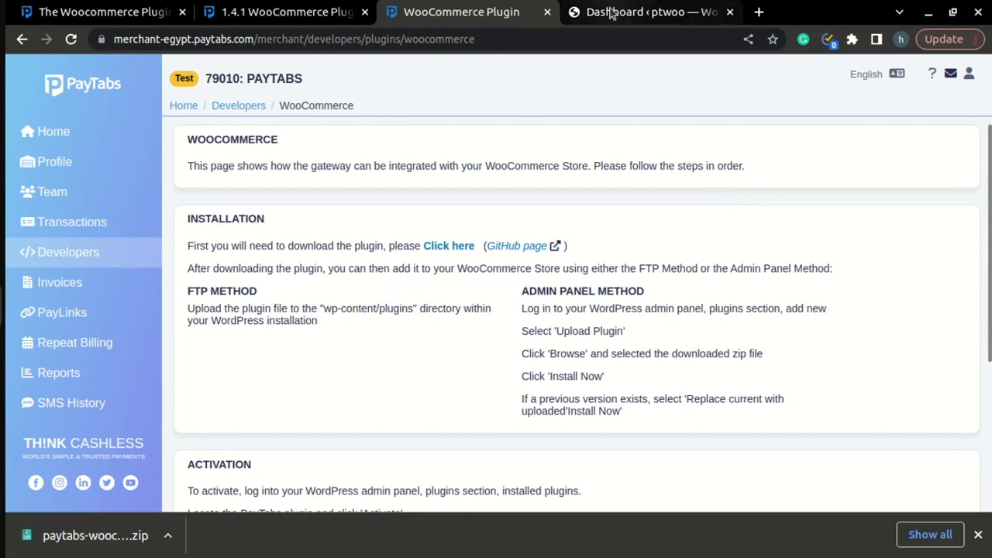
In WordPress Plugins > Add New > Upload Plugin, choose the downloaded PayTabs WooCommerce zip.
left_click(649, 12)
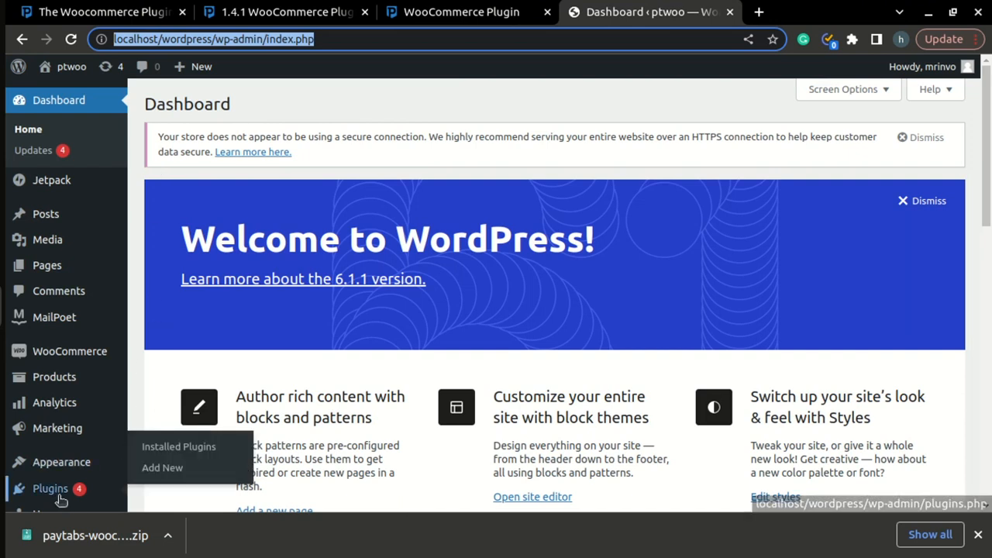
left_click(161, 468)
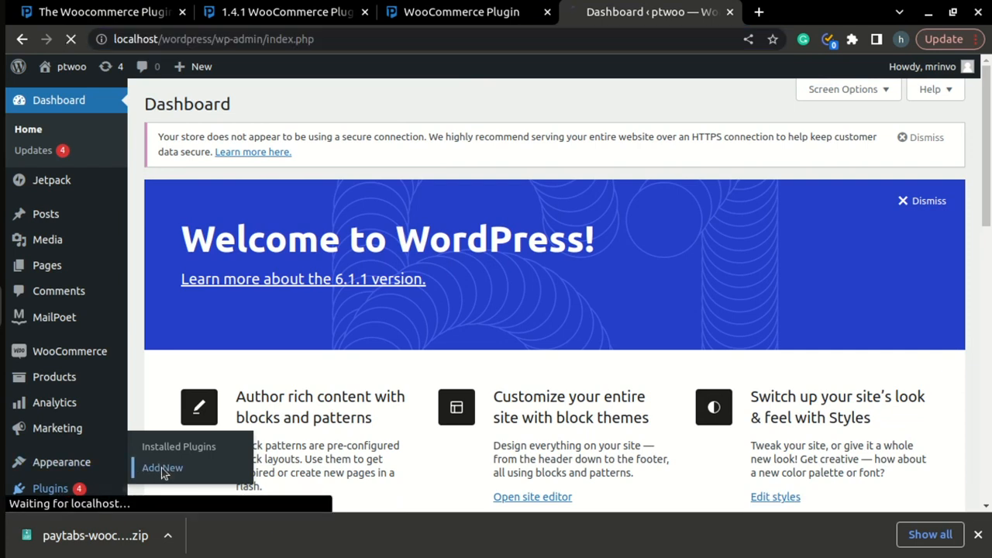
left_click(161, 468)
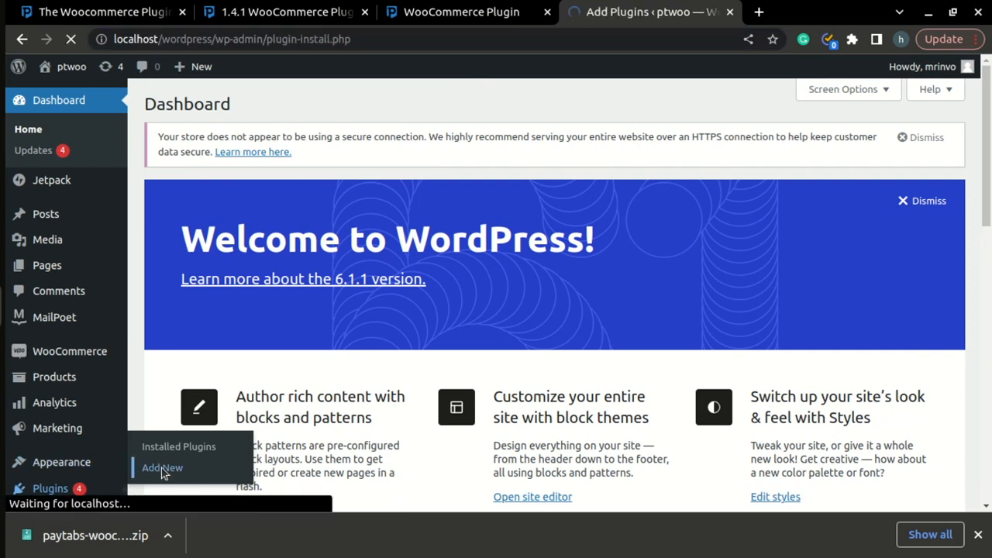
left_click(161, 468)
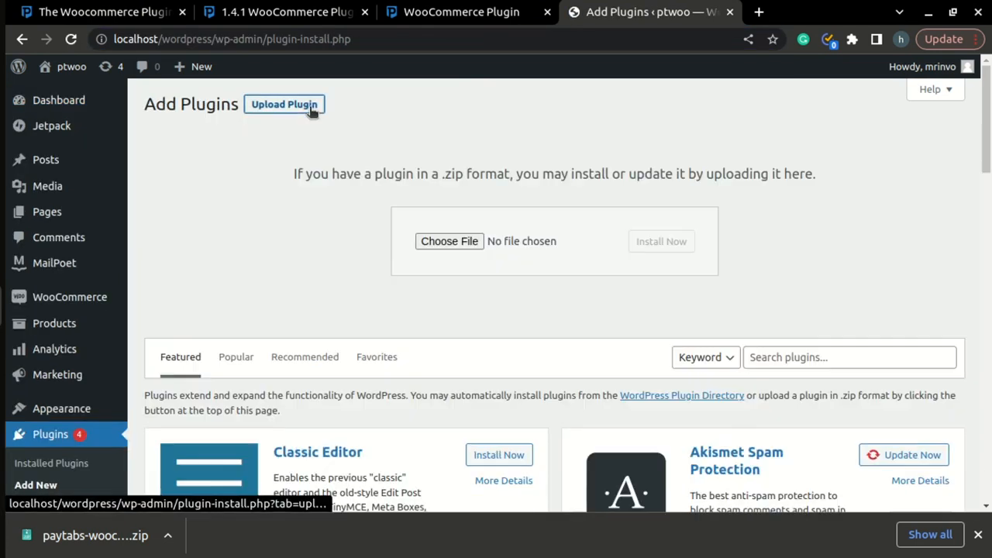
mouse_move(449, 241)
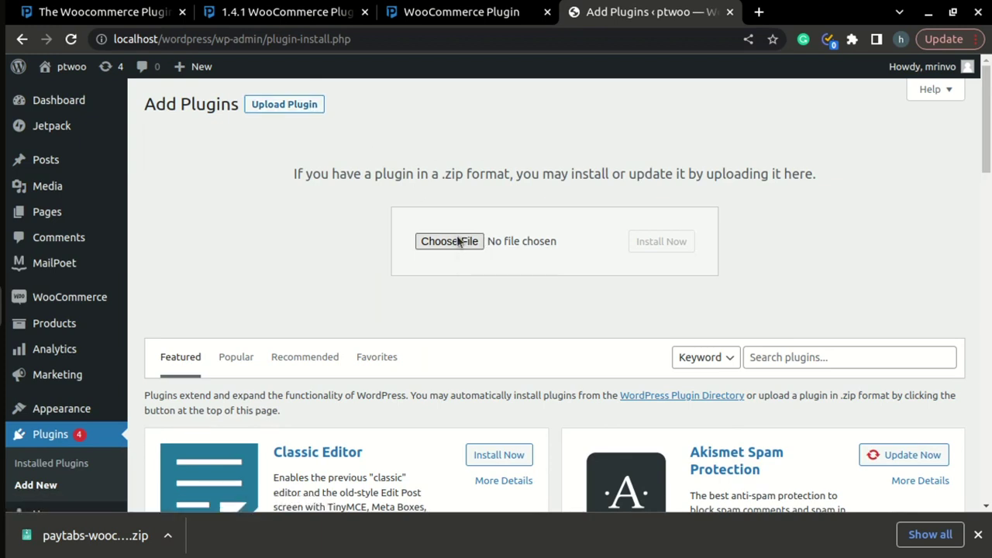
left_click(450, 242)
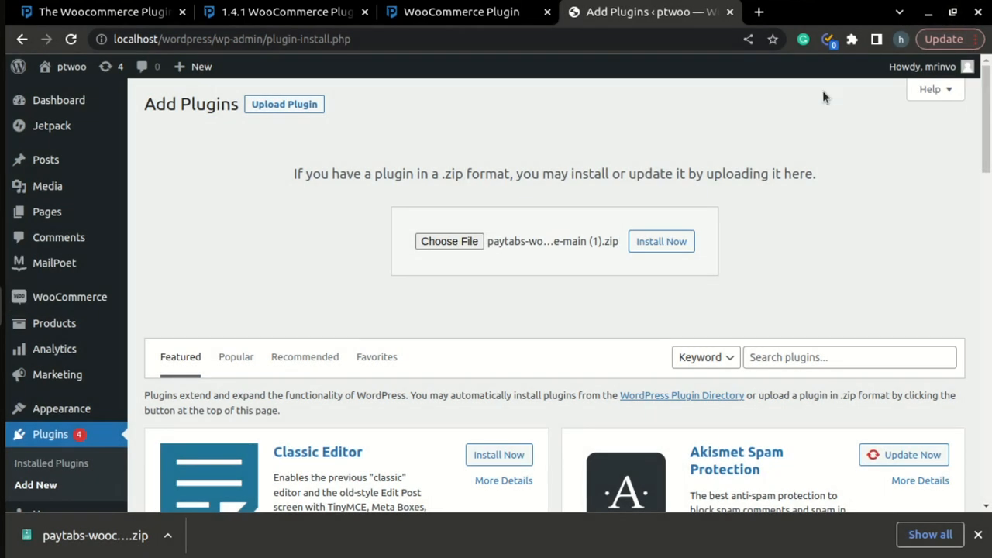
mouse_move(661, 242)
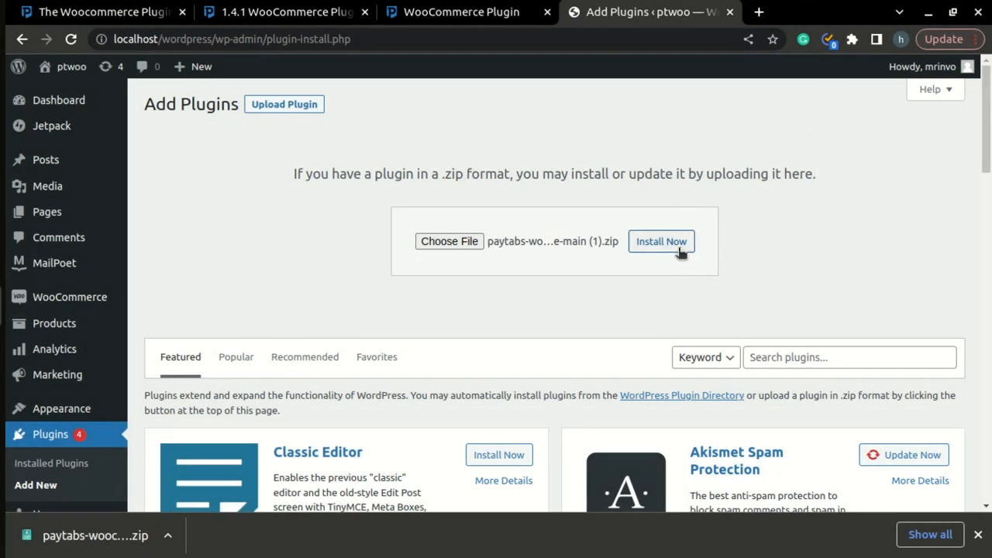
Install the PayTabs WooCommerce plugin from the chosen zip with Install Now.
left_click(660, 242)
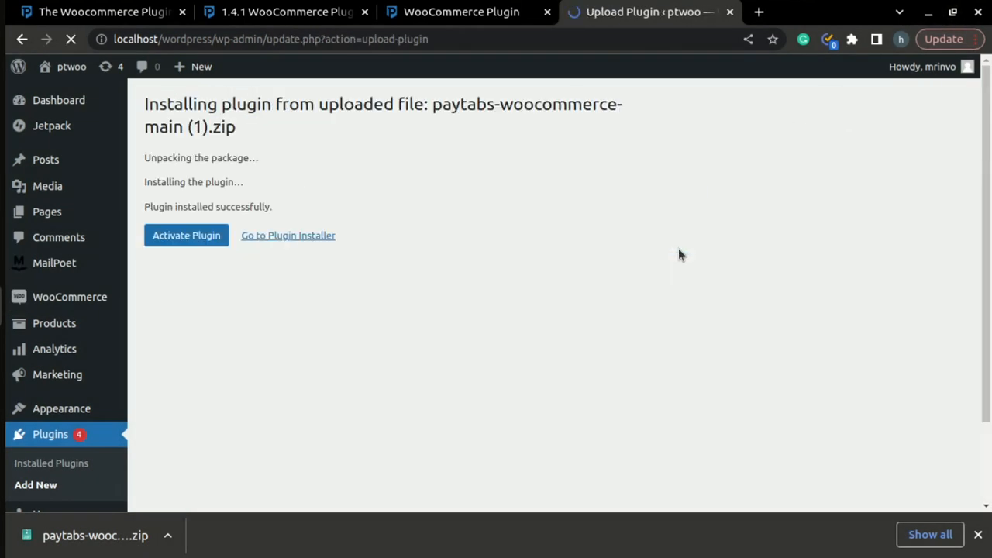
mouse_move(344, 267)
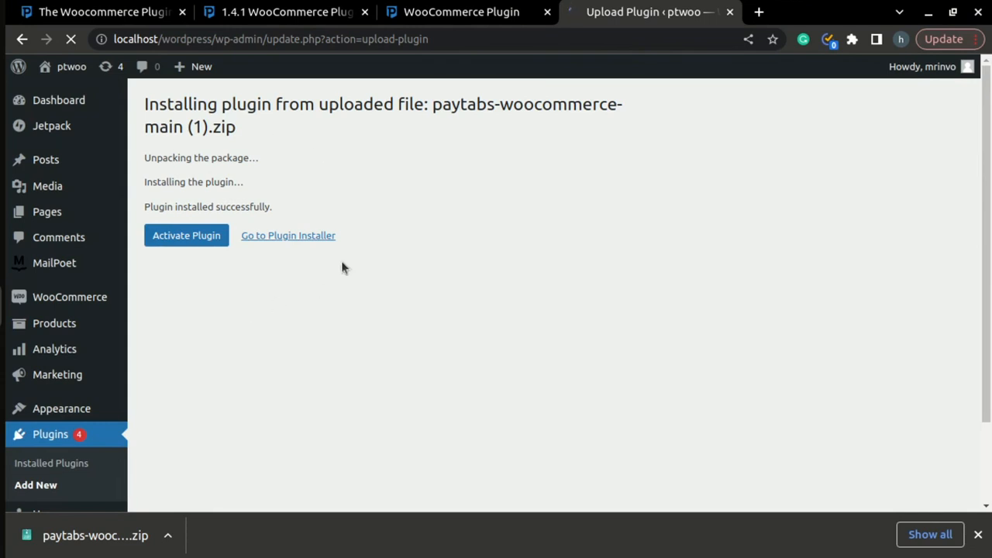
mouse_move(379, 167)
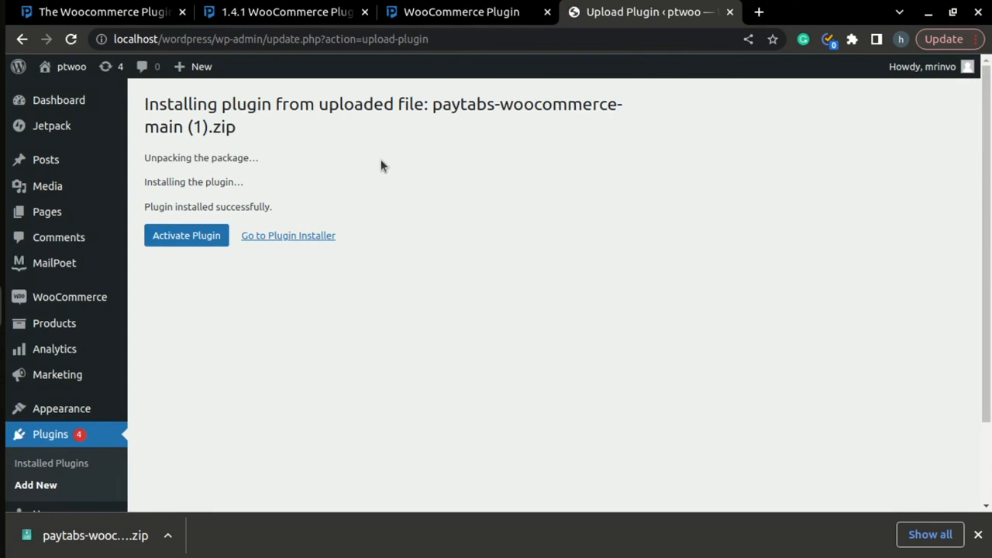
mouse_move(112, 447)
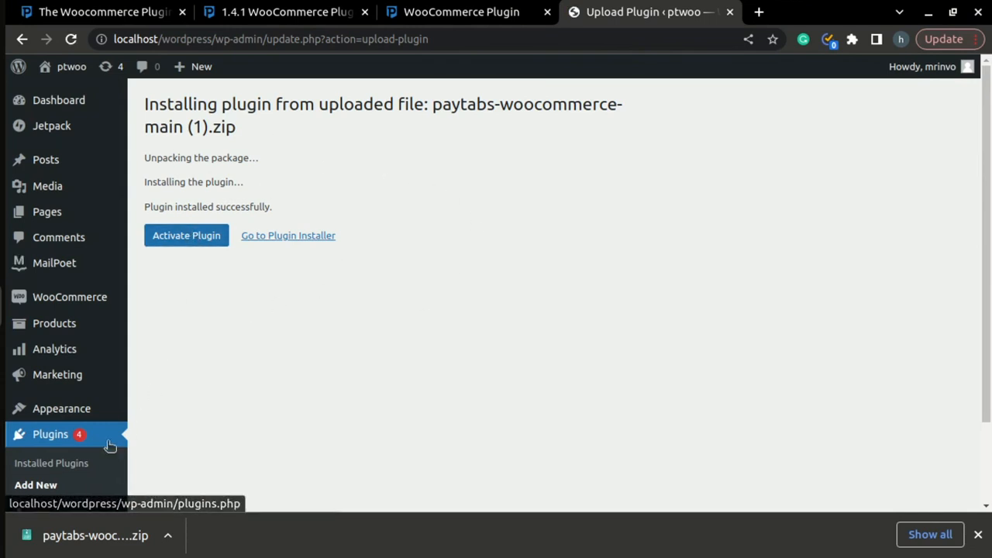
Activate PayTabs - WooCommerce Payment Gateway from the installed plugins list.
left_click(52, 462)
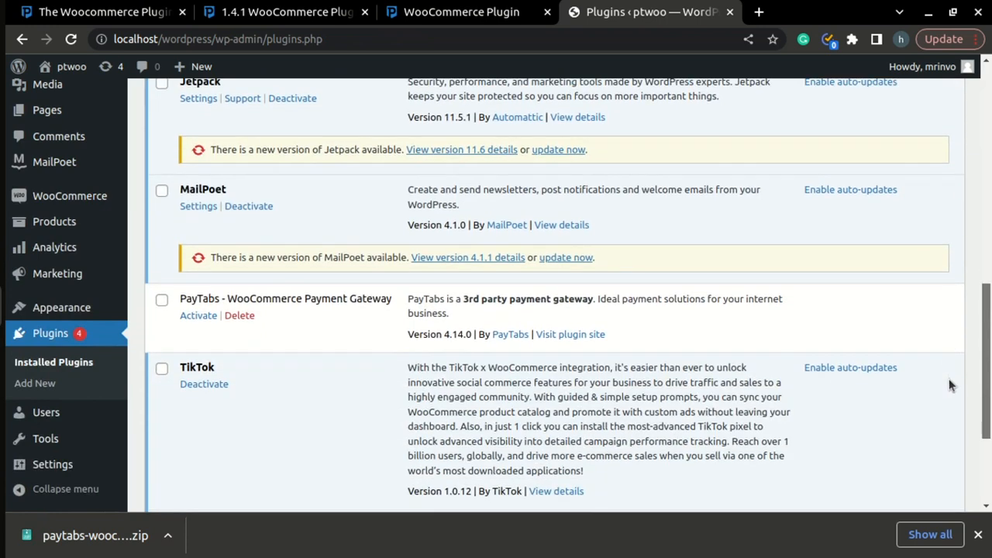
left_click(198, 317)
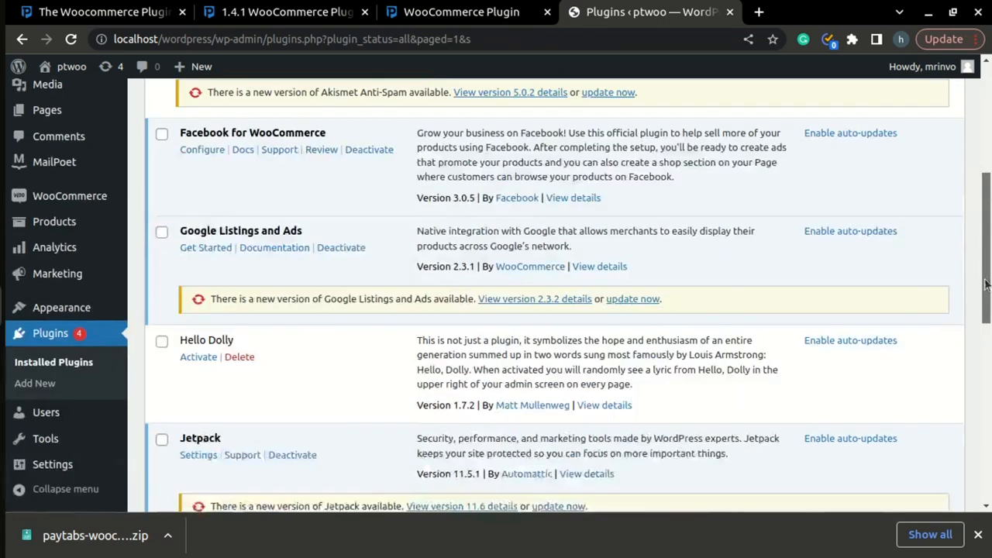
scroll("down", 3)
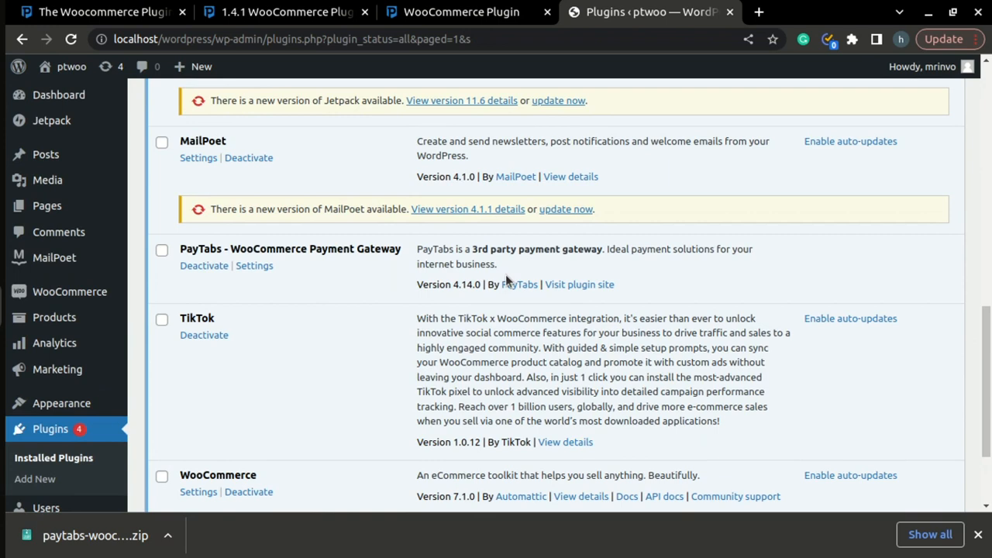
mouse_move(508, 282)
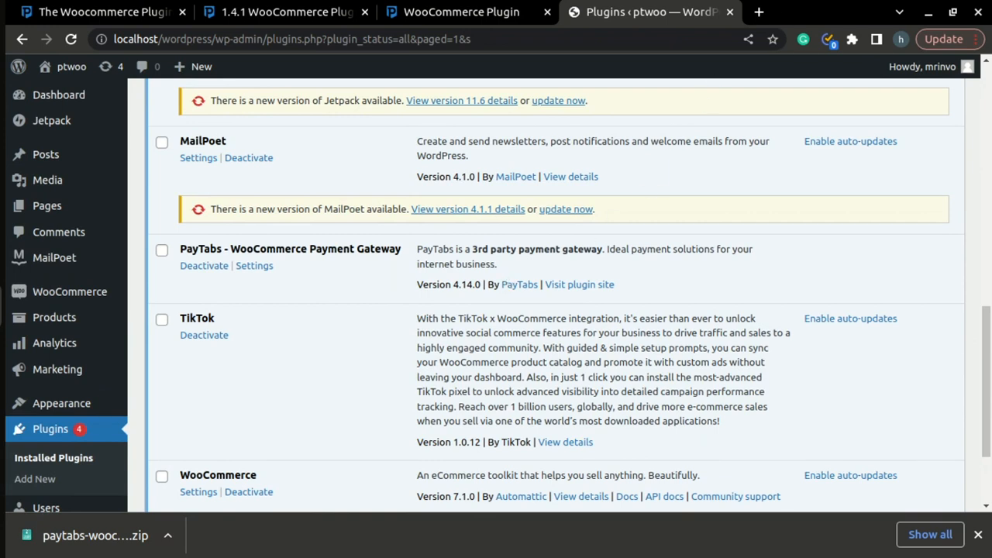